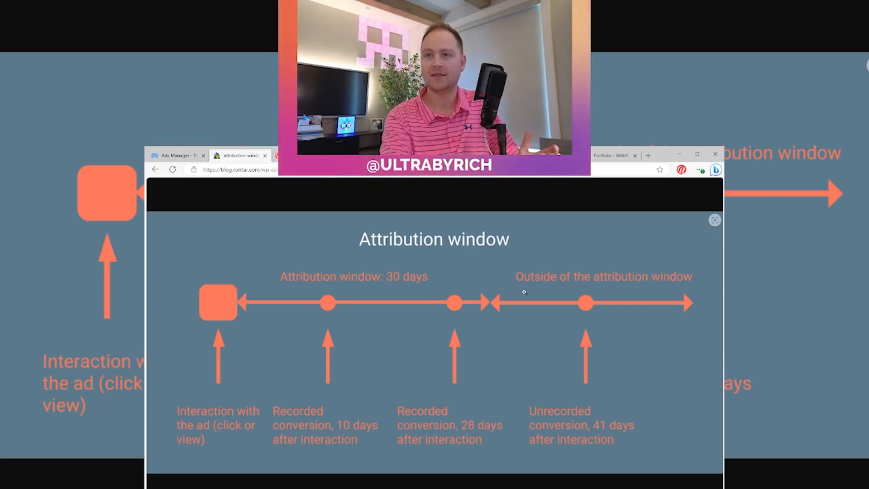
mouse_move(590, 322)
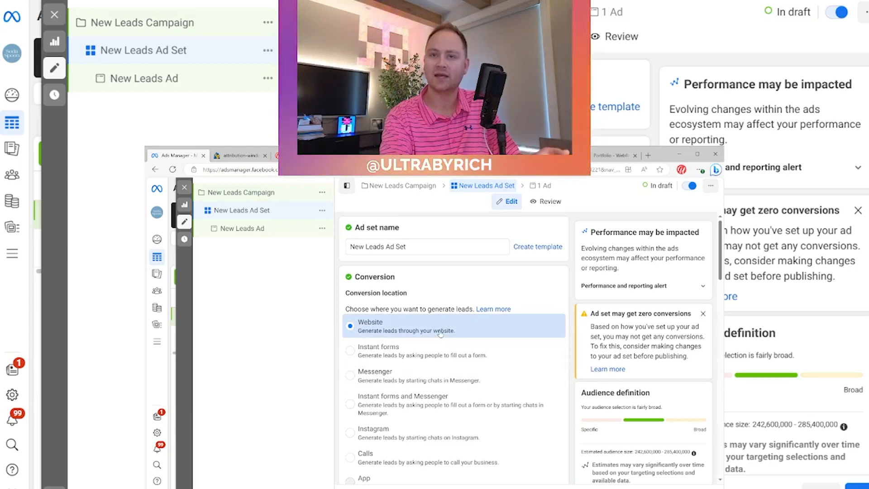
Step: Scroll past Performance goal, Pixel and Conversion Event to the Attribution setting (7-day click, 1-day view)
scroll("down", 3)
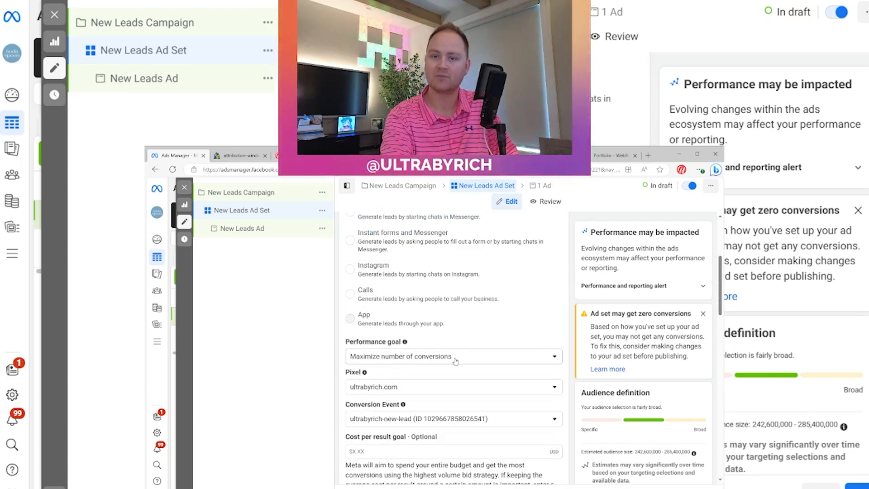
scroll("down", 3)
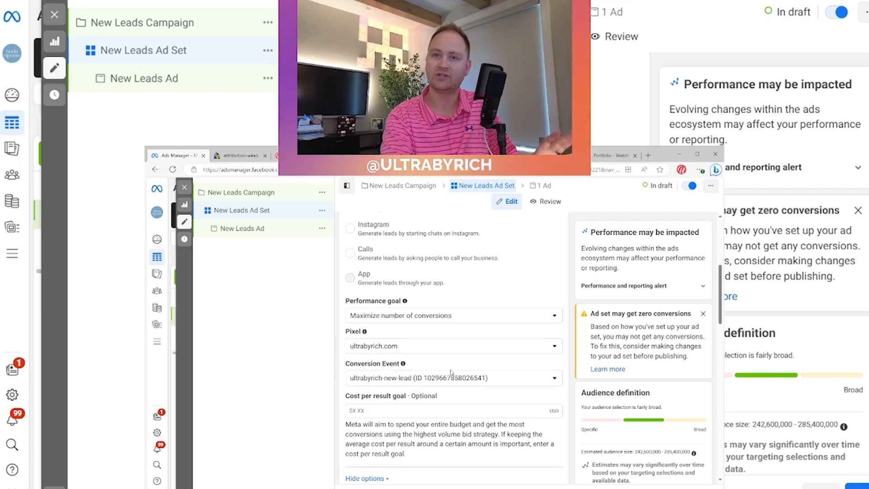
scroll("down", 3)
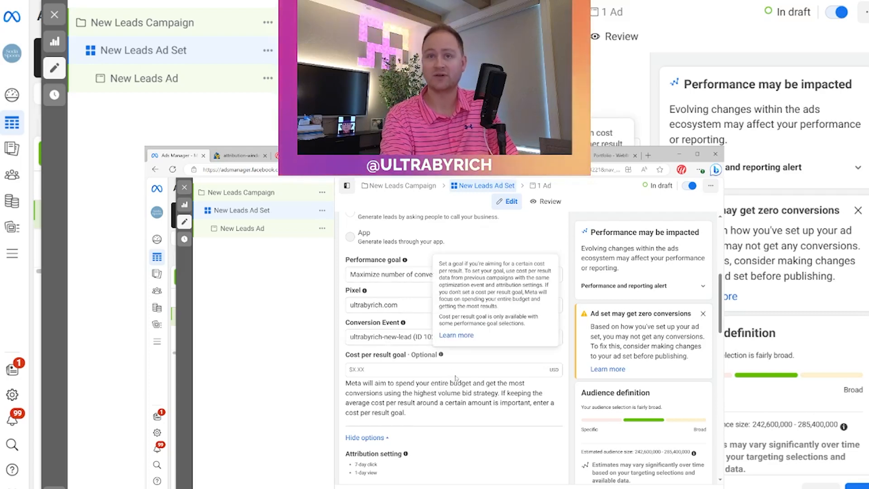
scroll("down", 3)
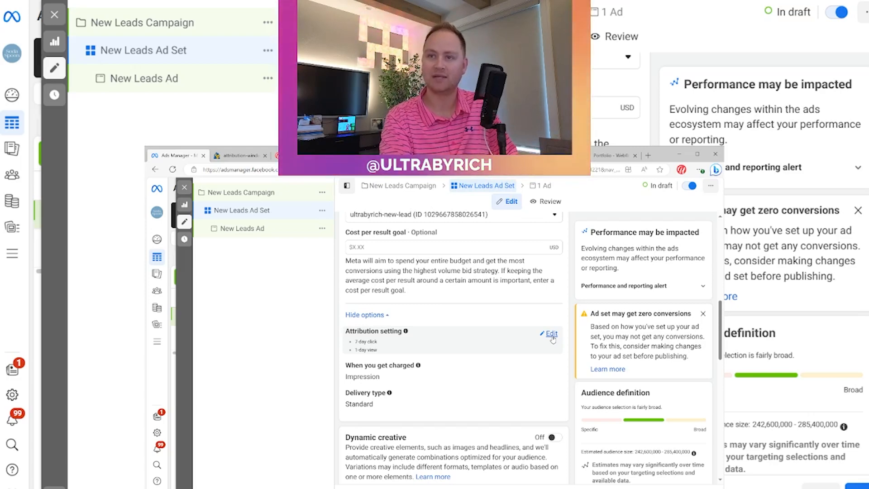
Step: Edit the attribution setting and review the available click-through window lengths
left_click(550, 333)
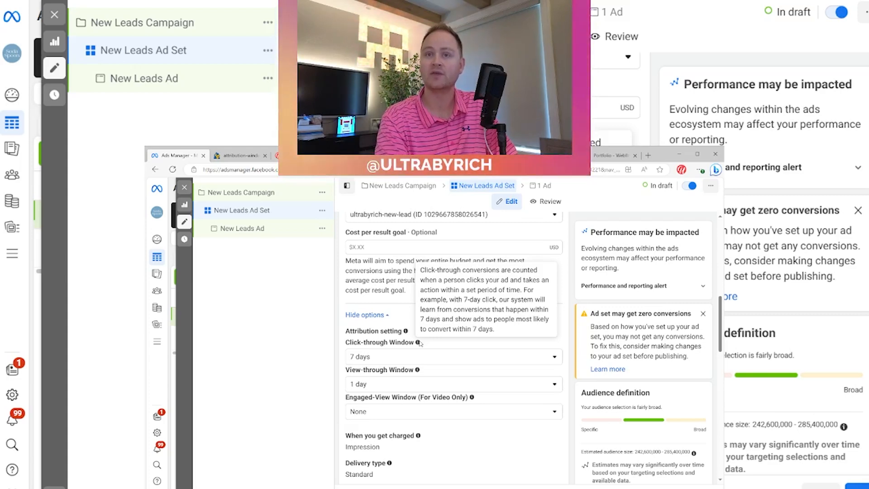
left_click(452, 356)
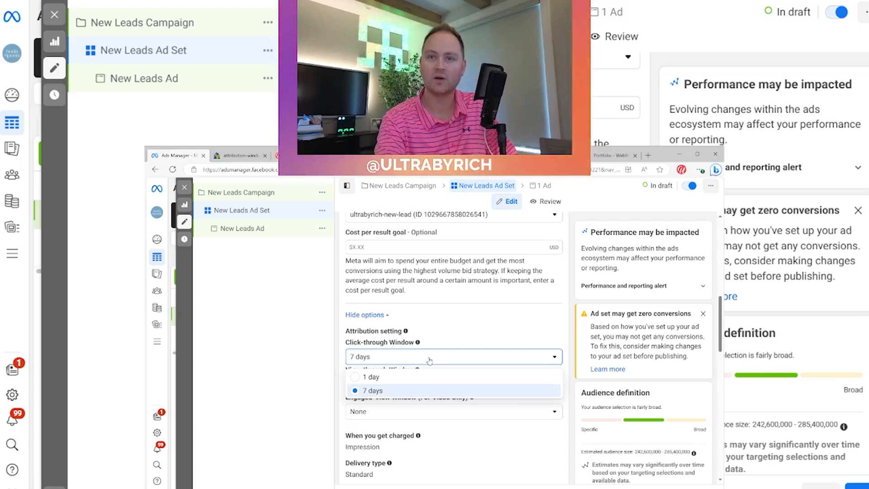
left_click(372, 390)
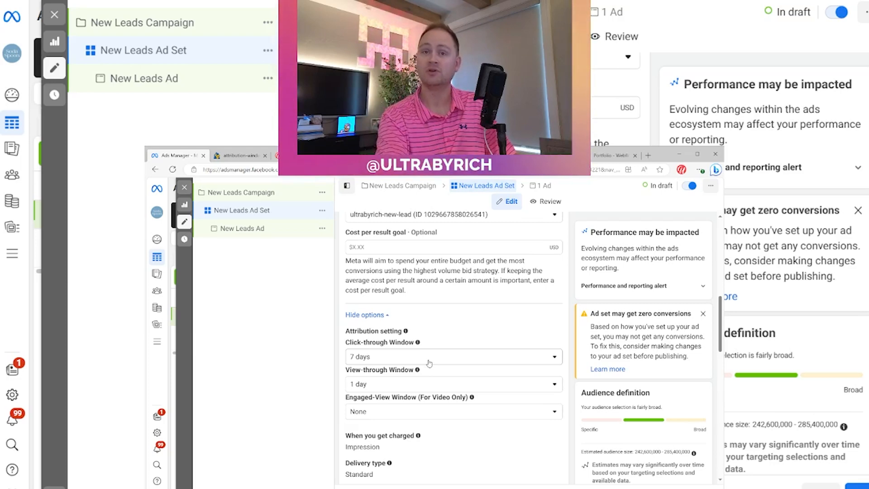
left_click(452, 356)
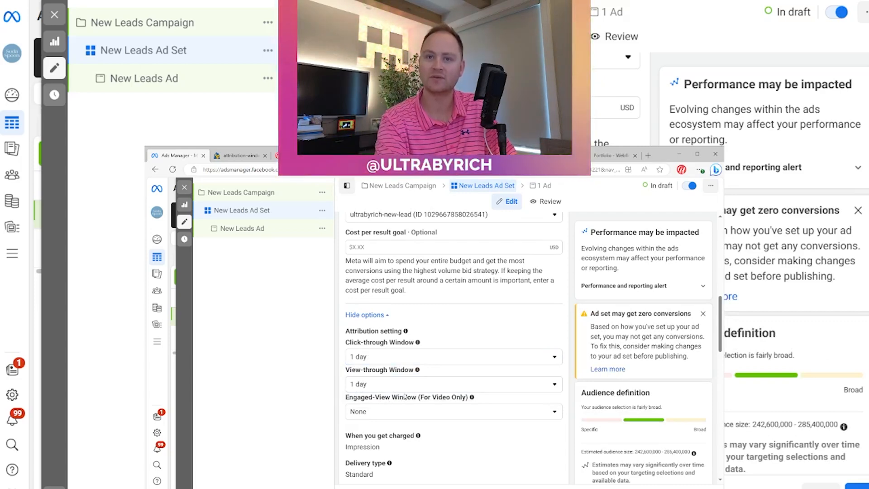
Step: Set the click-through window to 1 day and the view-through window to None
left_click(452, 357)
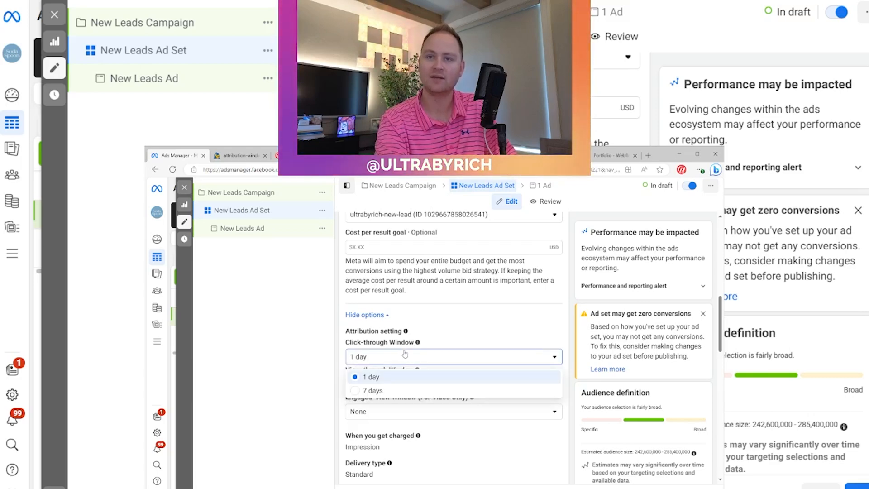
left_click(374, 391)
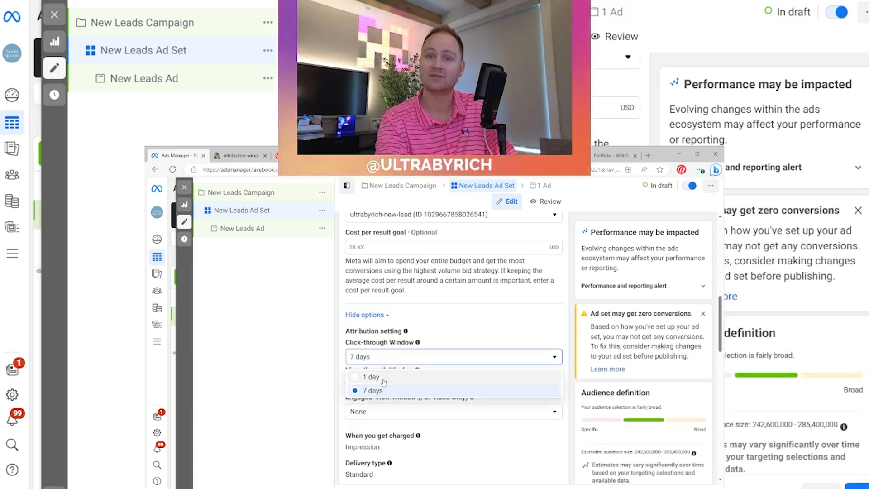
left_click(369, 377)
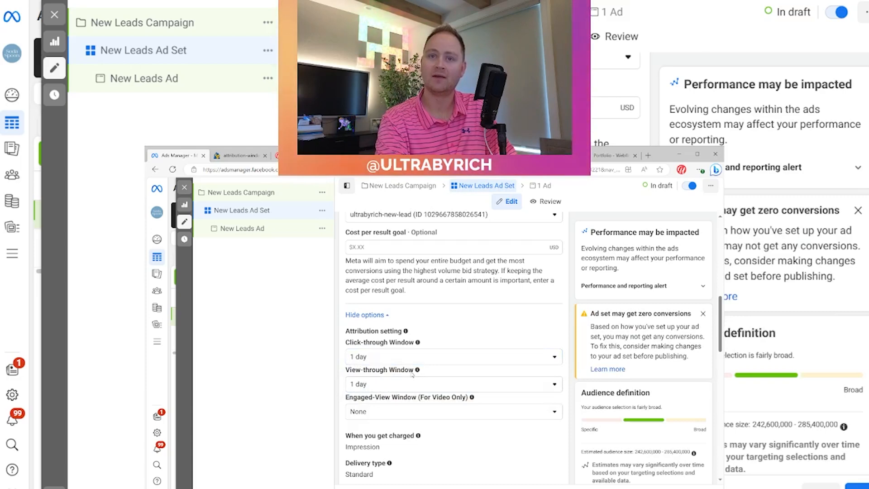
mouse_move(417, 371)
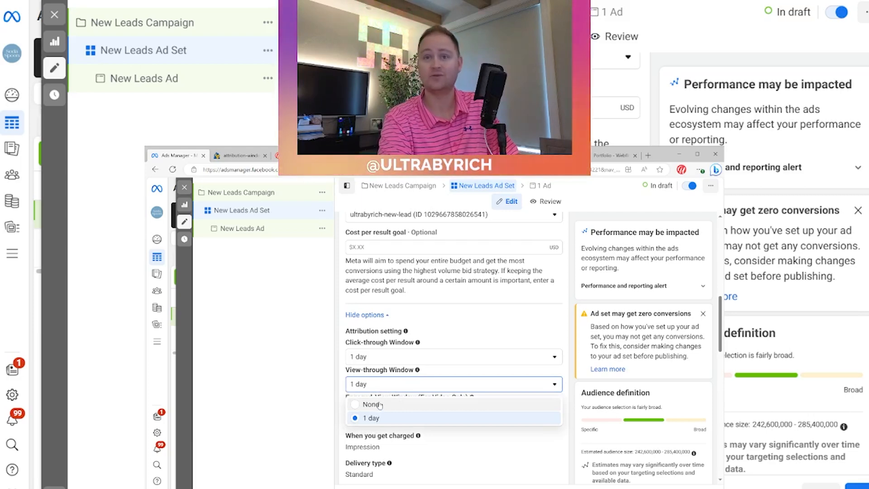
left_click(372, 404)
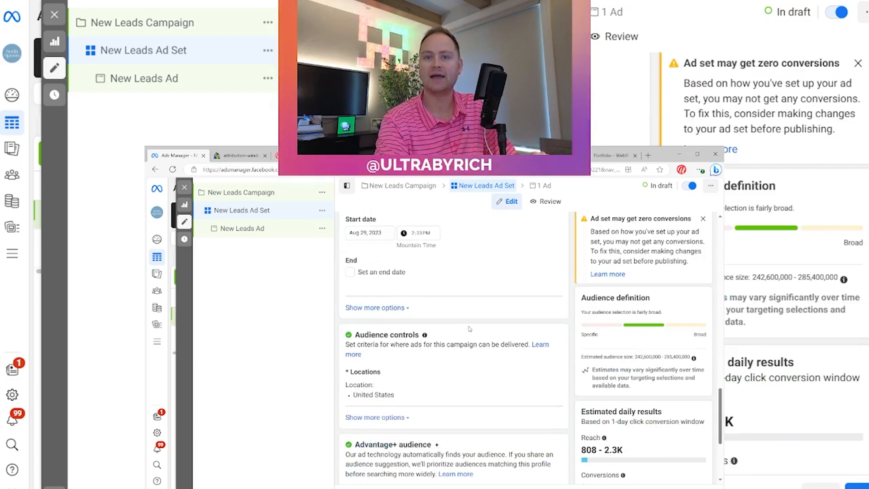
Step: Exclude the 'ultraby' Facebook and Instagram follower retargeting custom audiences from the ad set
scroll("down", 3)
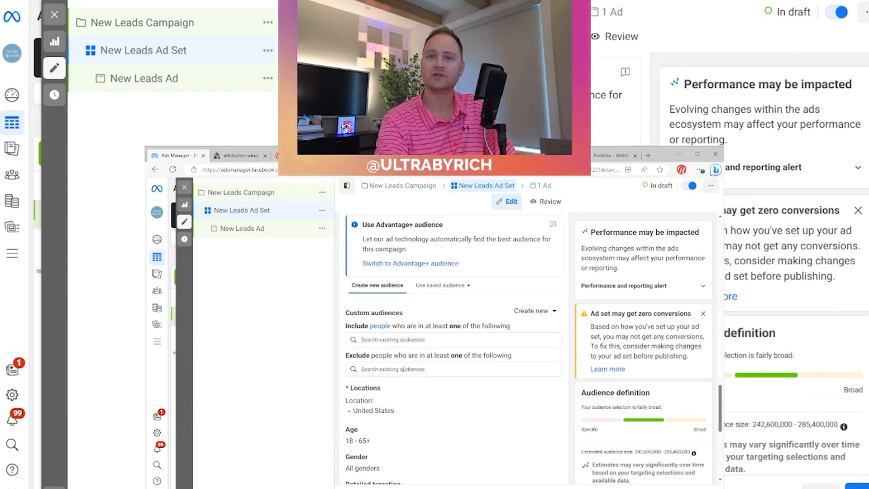
left_click(453, 339)
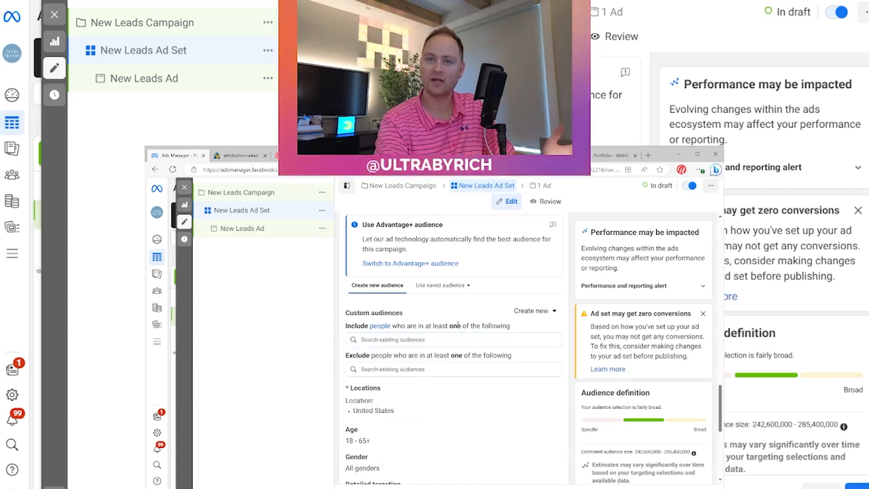
left_click(452, 368)
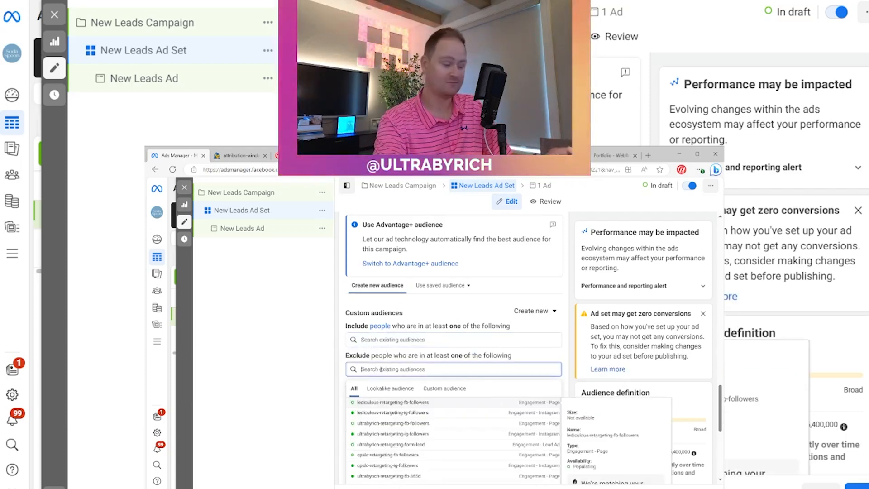
type("ultrabyrich")
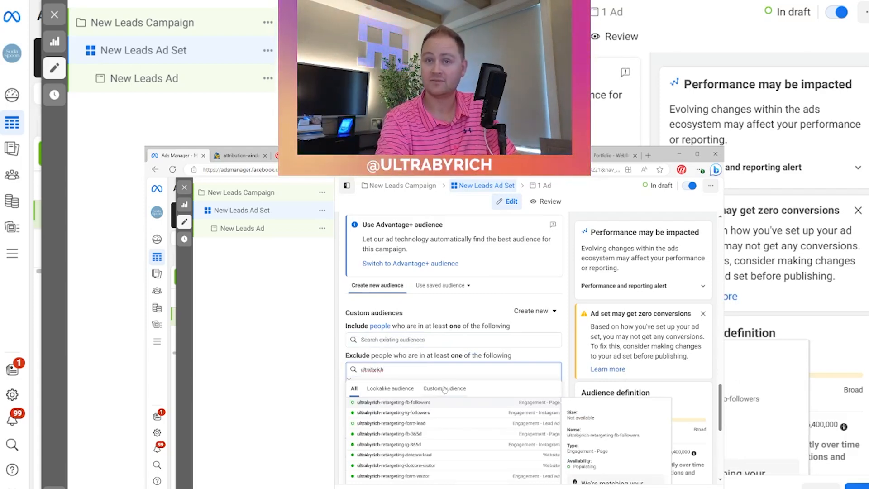
left_click(444, 389)
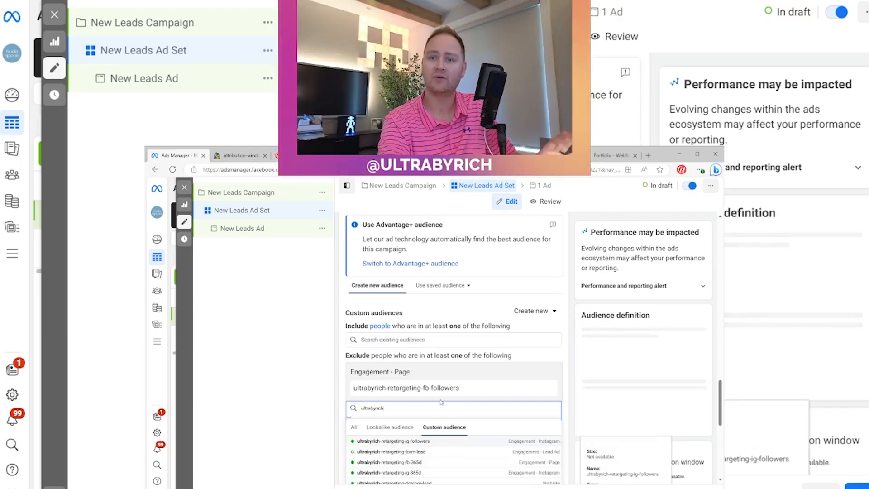
left_click(394, 441)
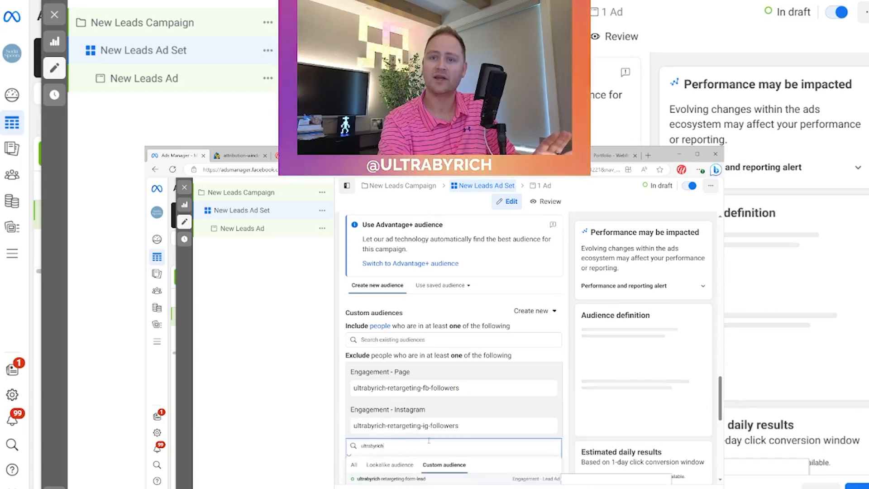